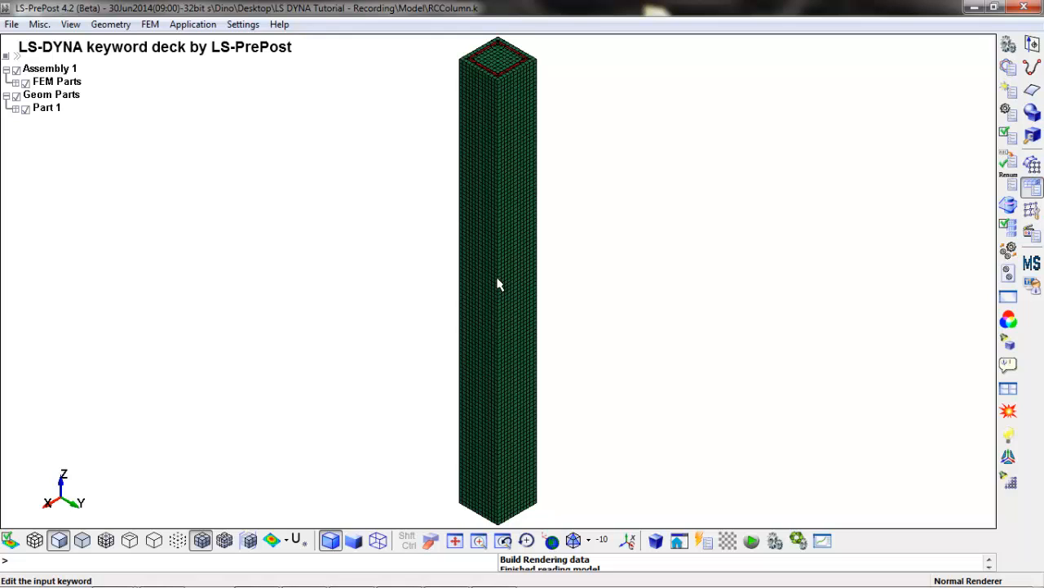
# - Show the full keyword library in Keyword Manager and scroll the SET keywords down to PART_LIST
pyautogui.click(150, 24)
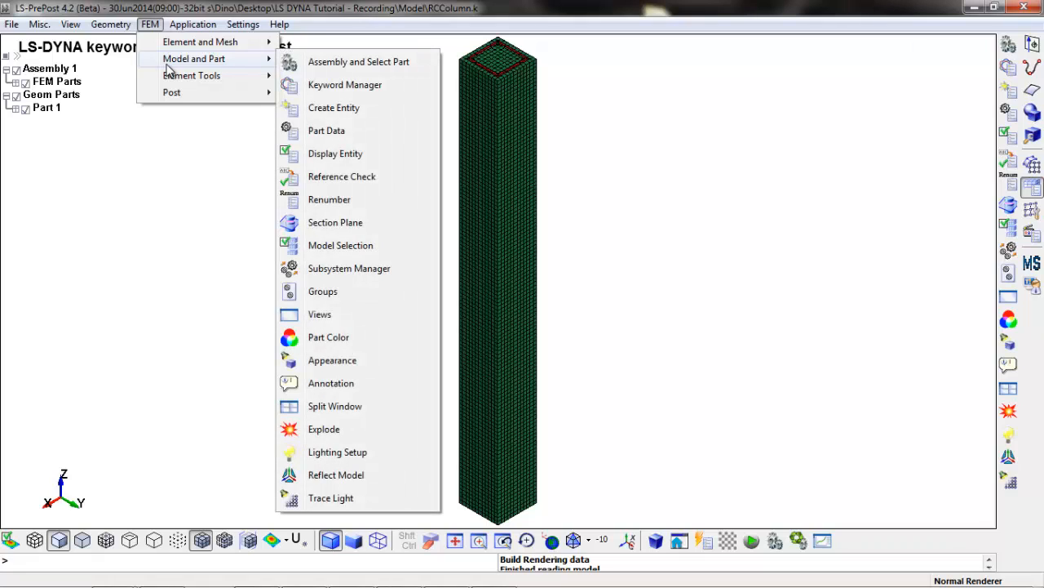
pyautogui.moveTo(344, 85)
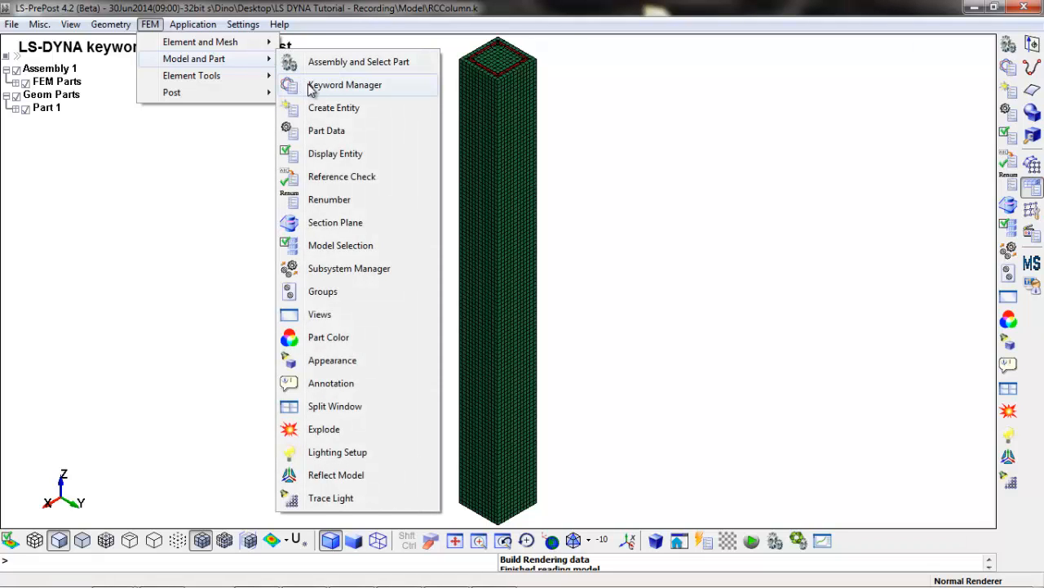
pyautogui.click(344, 85)
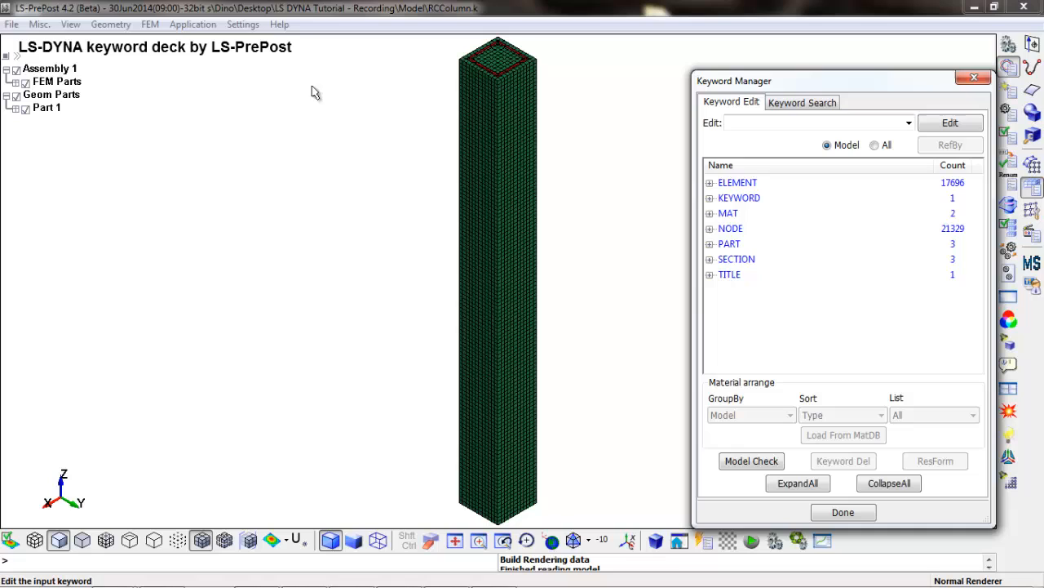
pyautogui.moveTo(832, 238)
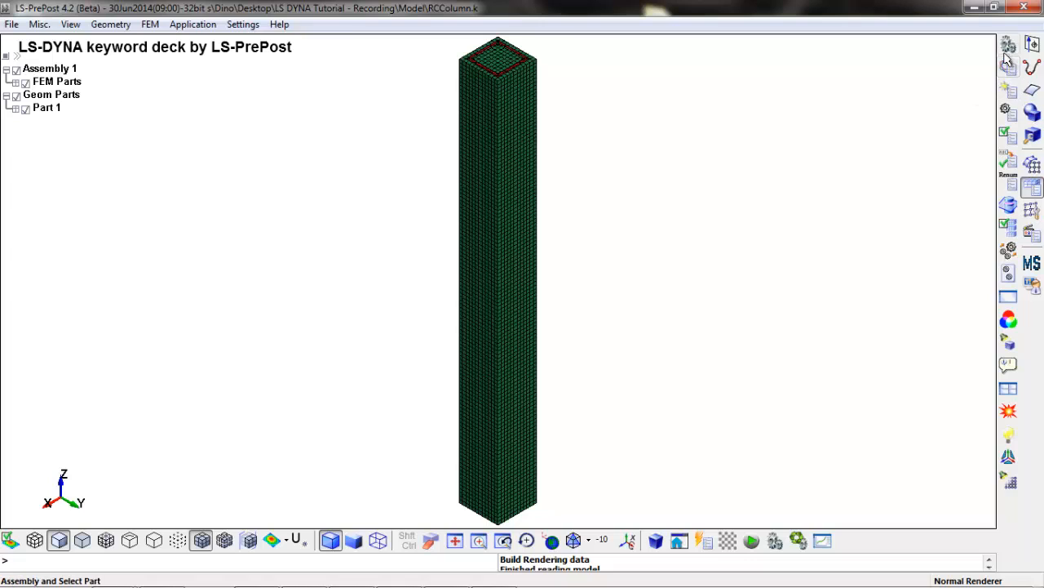
pyautogui.moveTo(1008, 68)
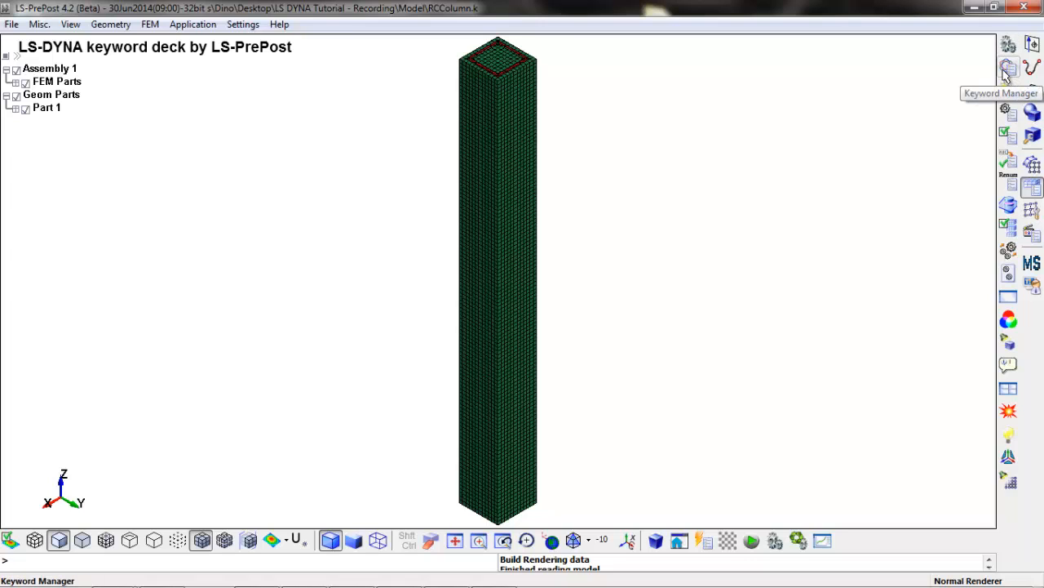
pyautogui.click(1009, 69)
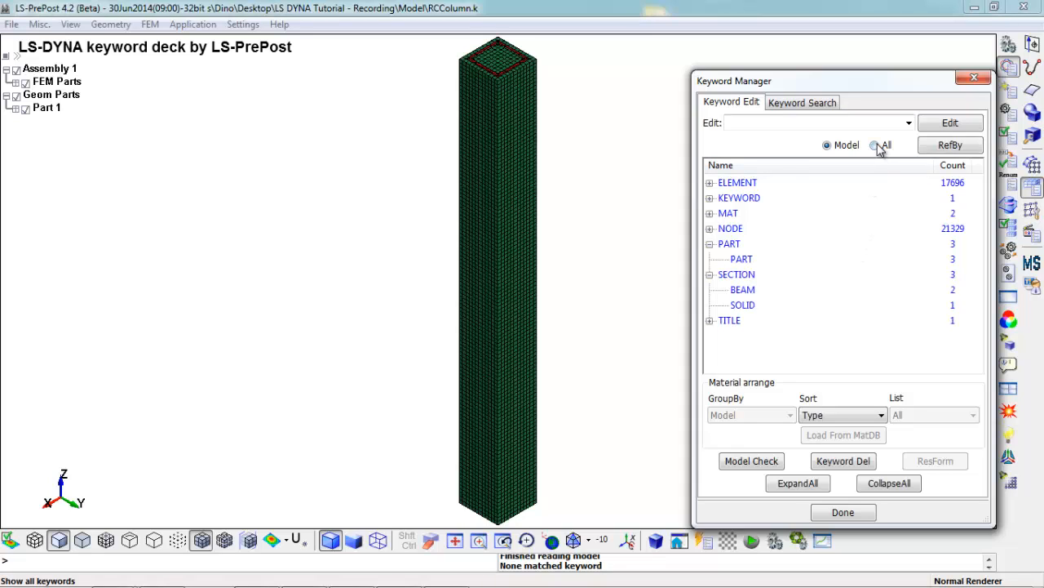
pyautogui.click(875, 143)
pyautogui.write('SET')
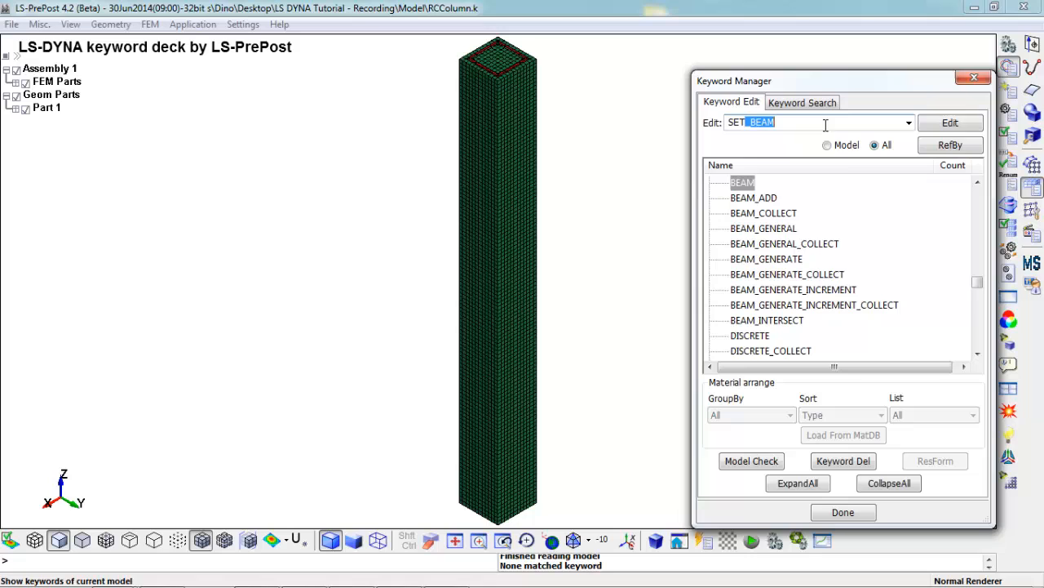
pyautogui.click(976, 356)
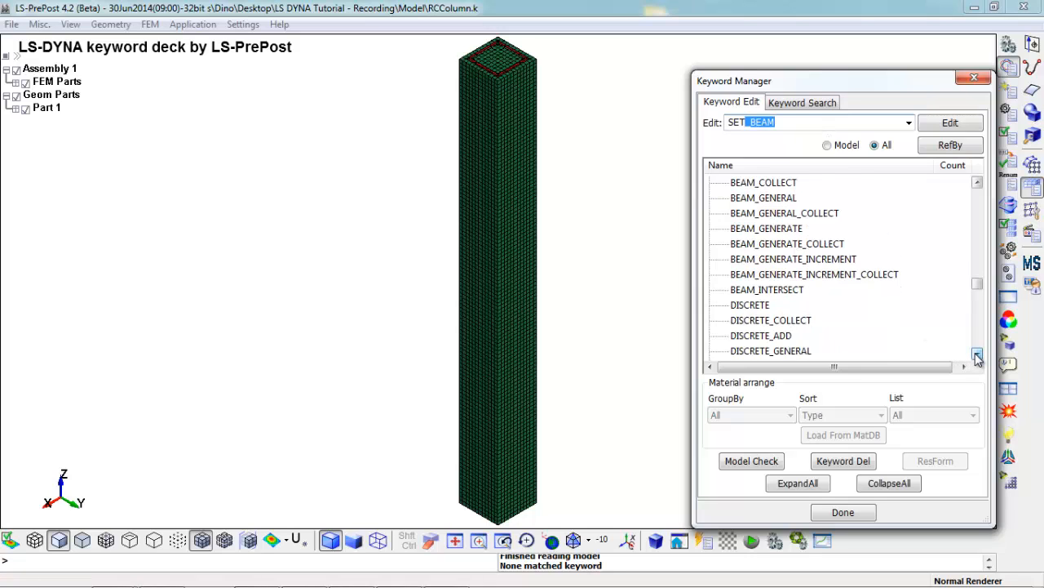
pyautogui.scroll(-3)
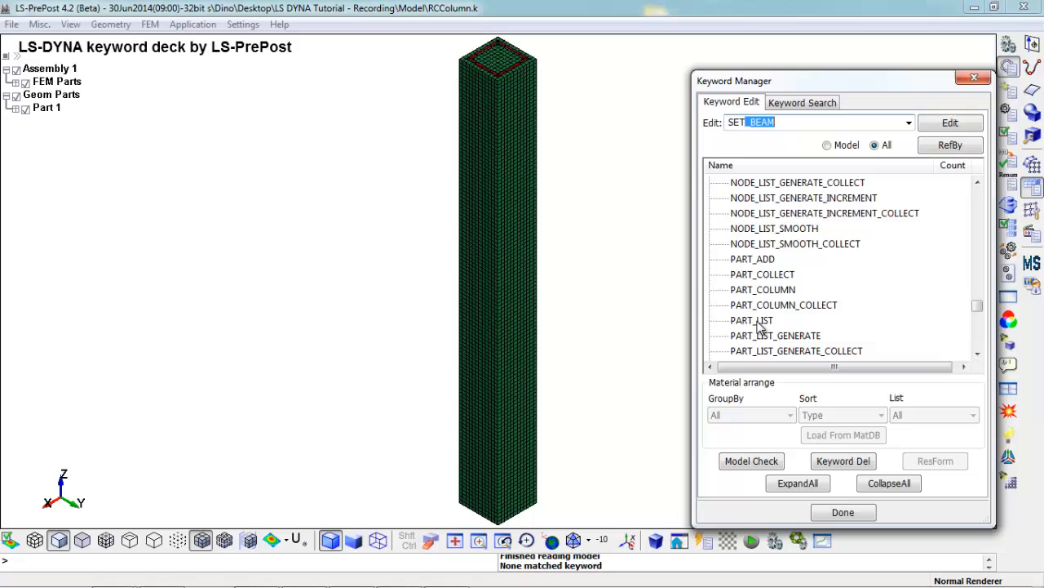
# - Create a SET_PART_LIST keyword with new set ID 1 titled 'Reinforcement Set'
pyautogui.doubleClick(750, 320)
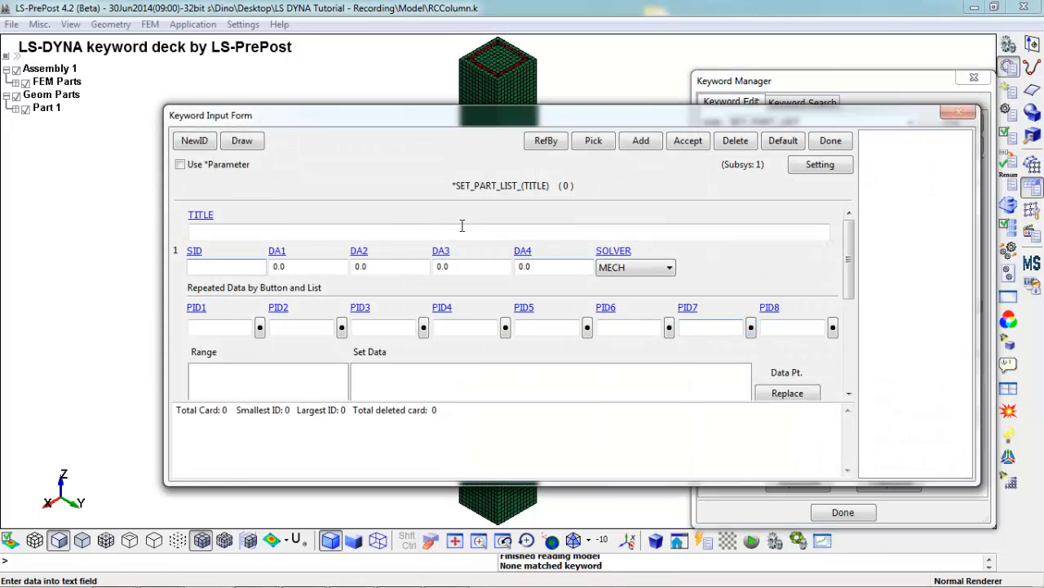
pyautogui.click(194, 140)
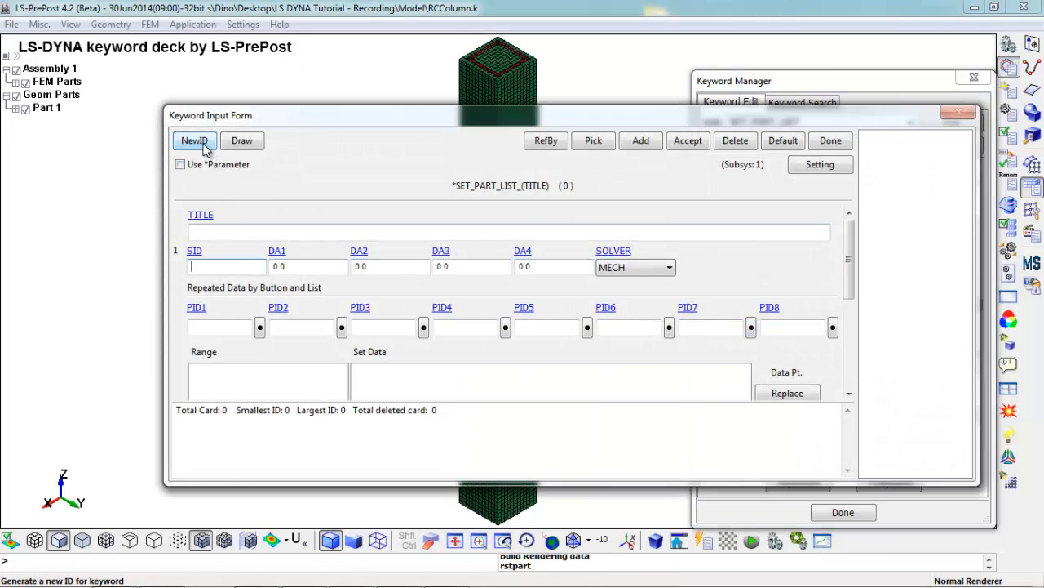
pyautogui.click(194, 140)
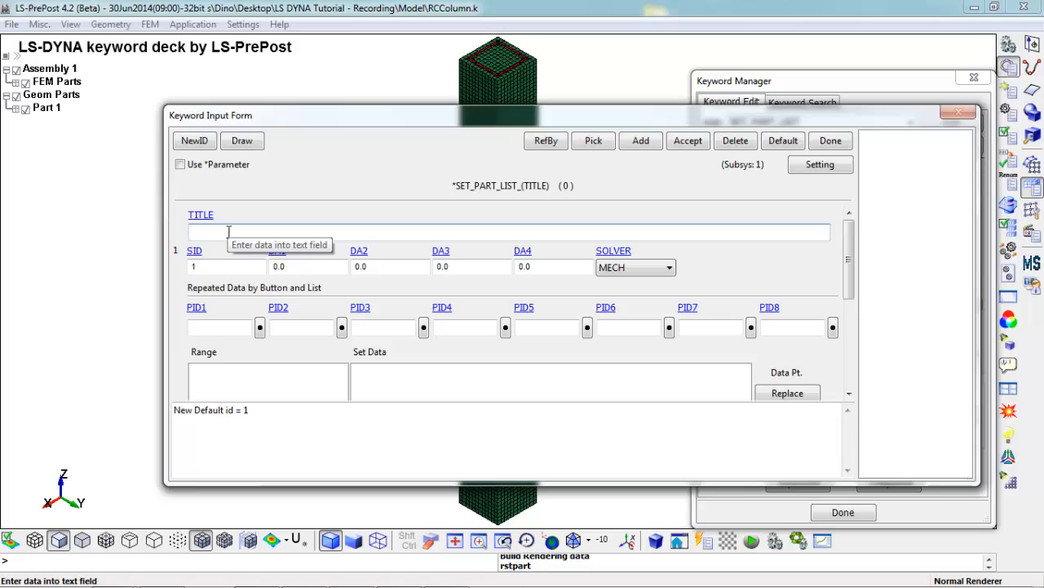
pyautogui.write('R')
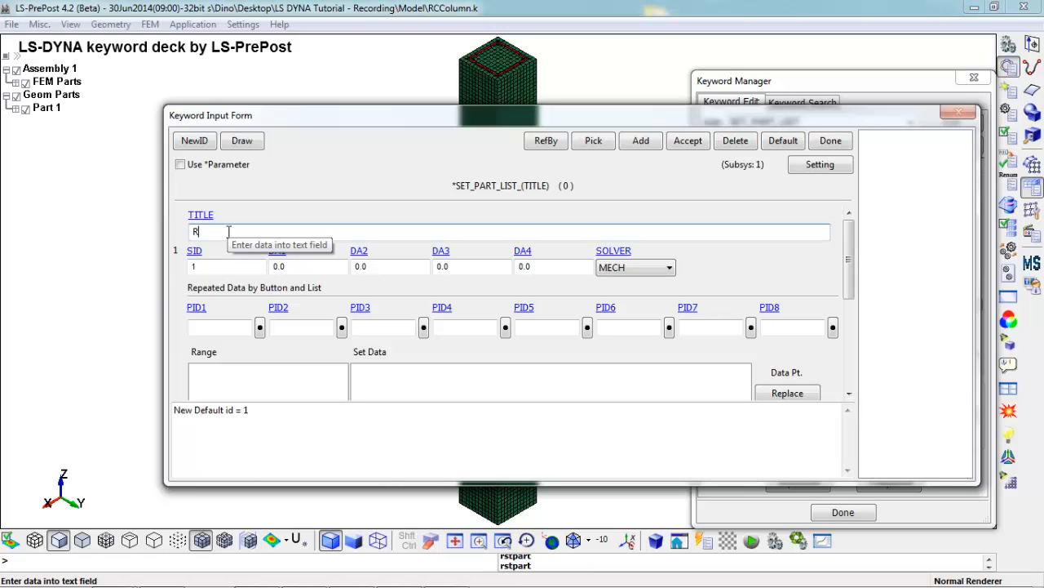
pyautogui.write('einforcement')
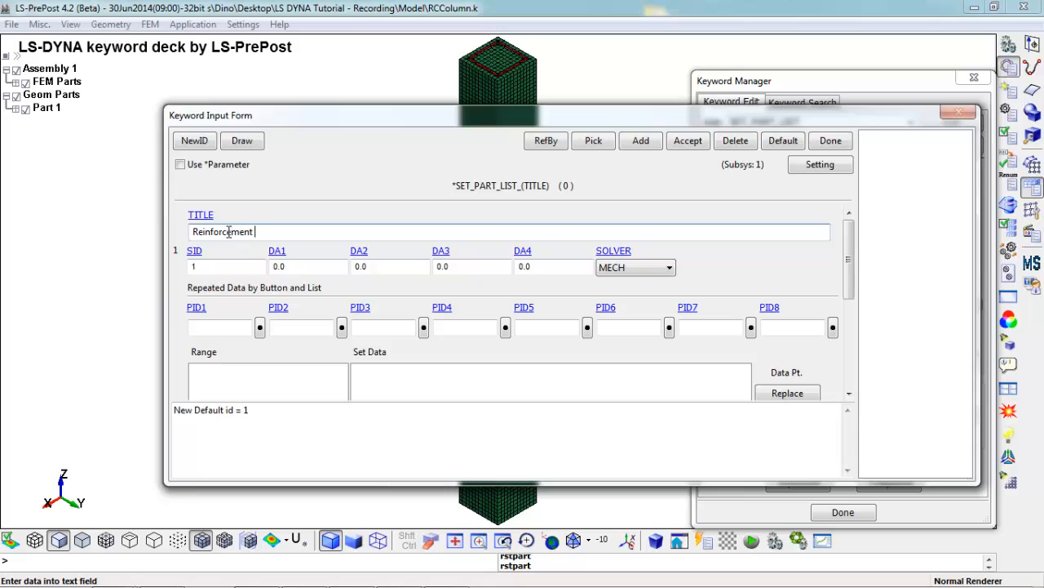
pyautogui.write('Set')
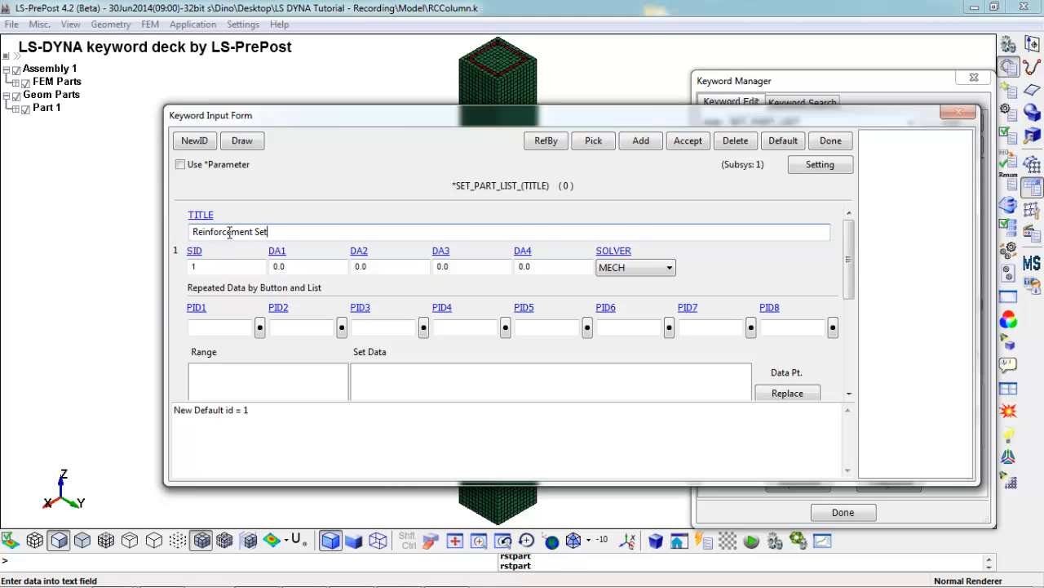
# - Link reinforcement parts 1 and 2 through the PID picker and insert them as a data row
pyautogui.click(259, 327)
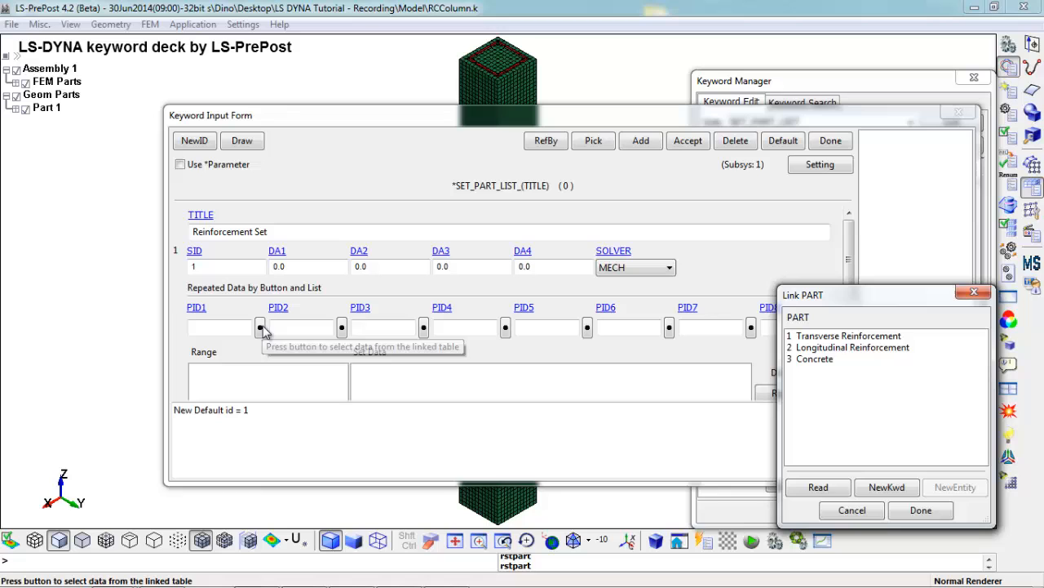
pyautogui.click(849, 336)
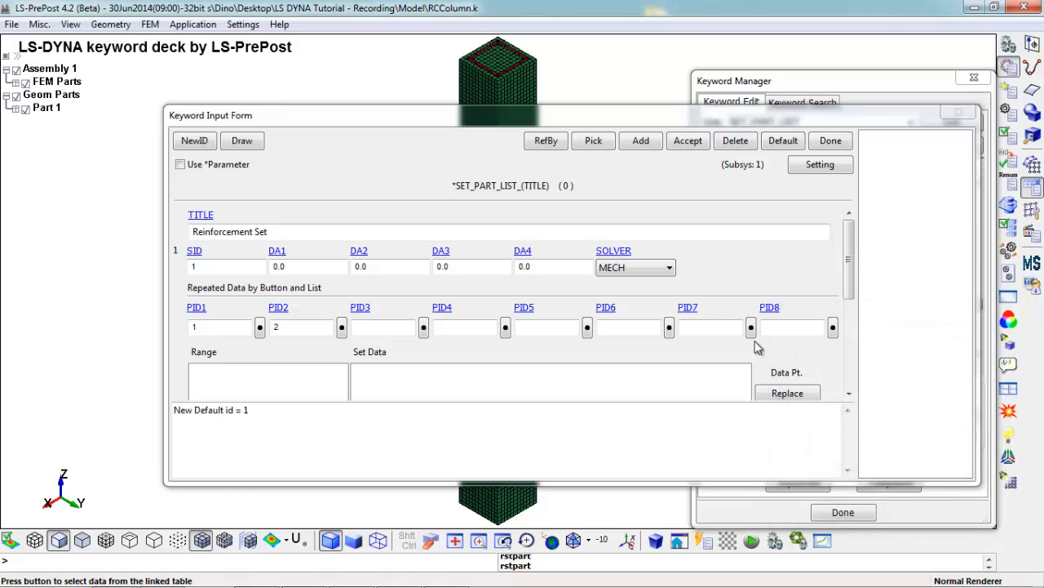
pyautogui.scroll(-3)
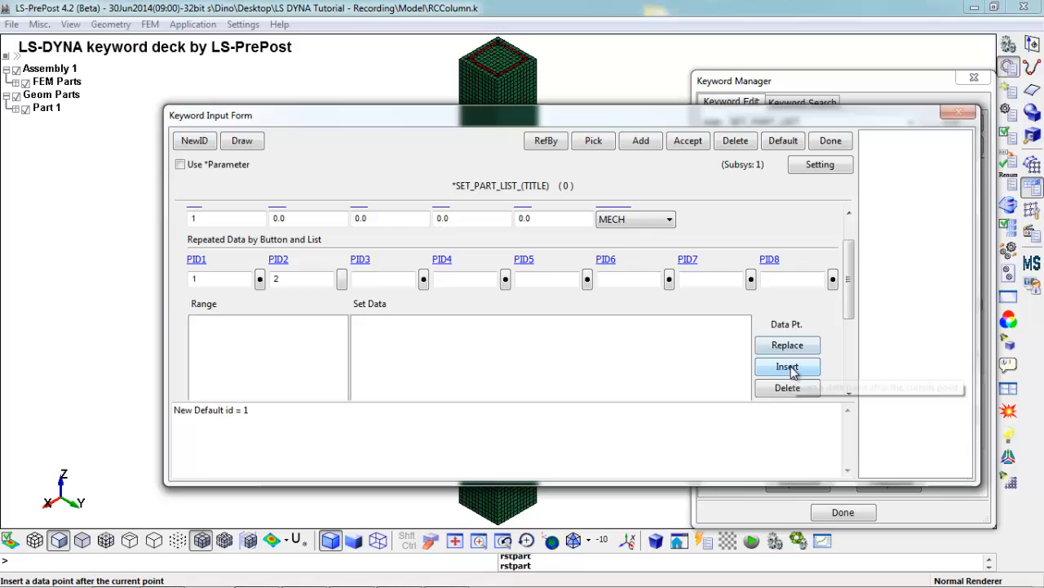
pyautogui.click(787, 365)
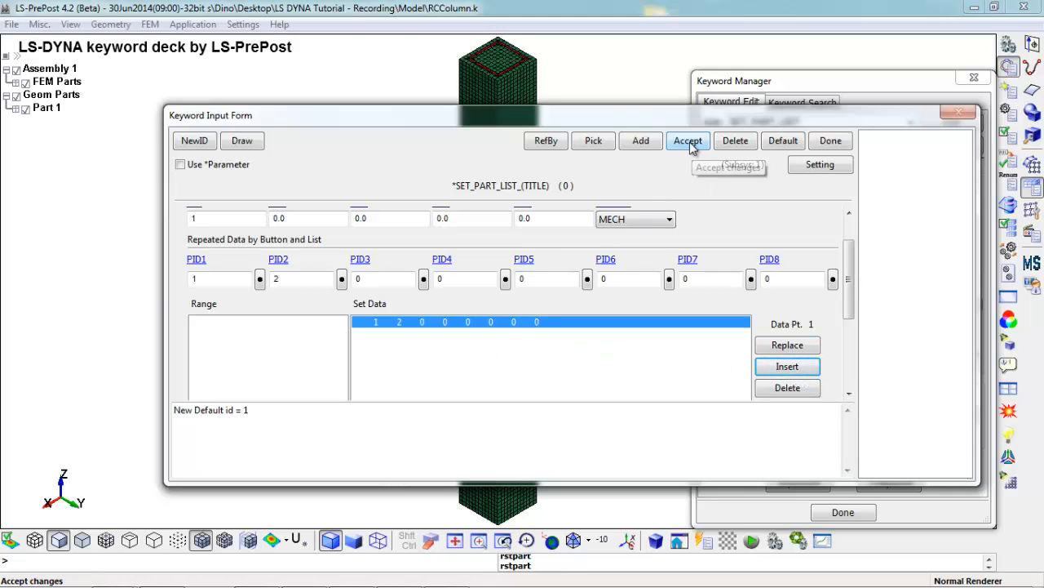
# - Accept the Reinforcement Set into the deck and finish with the input form
pyautogui.click(689, 140)
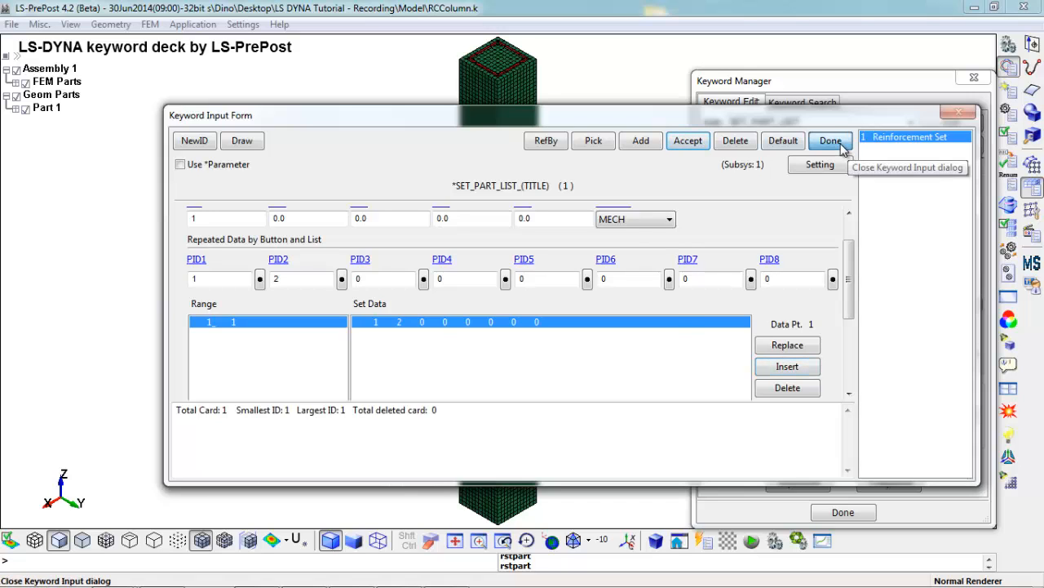
pyautogui.click(831, 141)
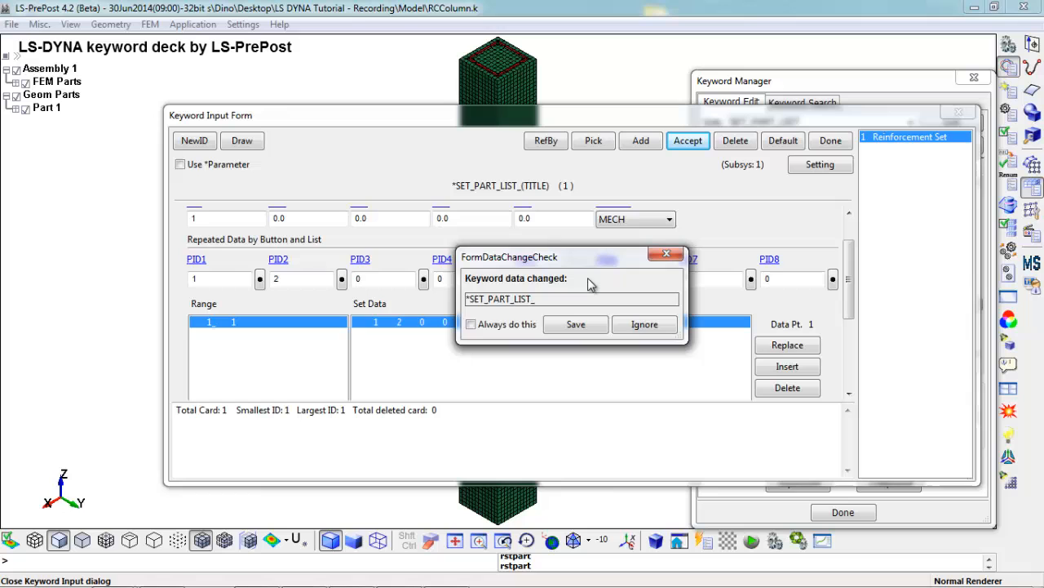
pyautogui.moveTo(578, 317)
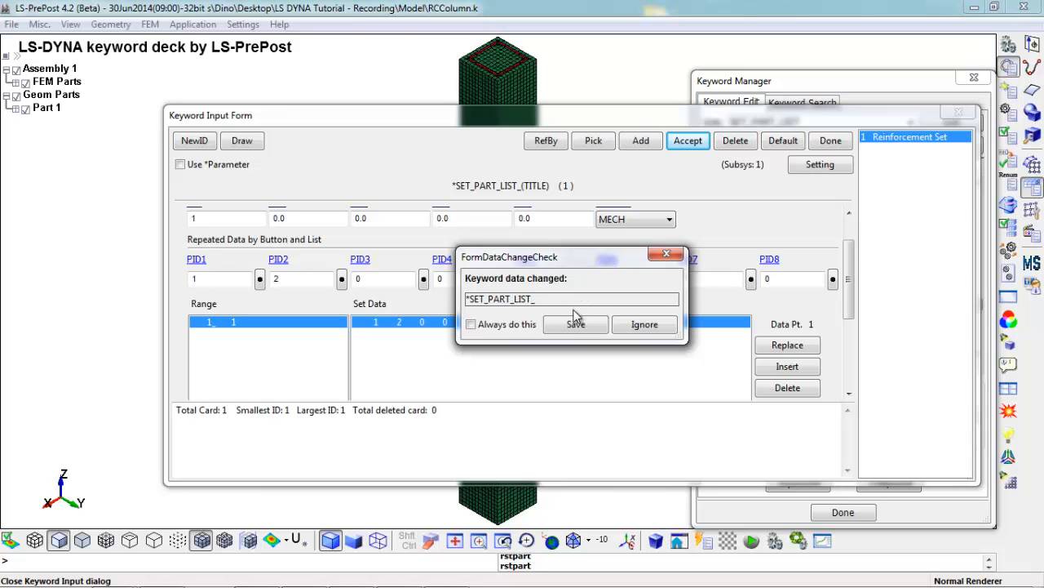